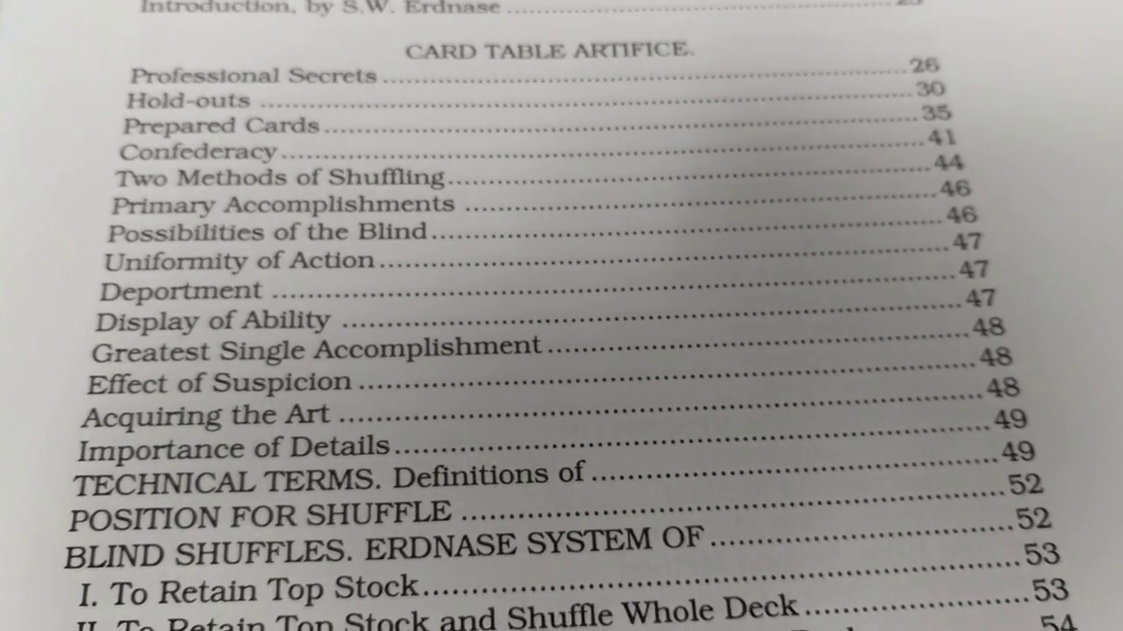
scroll("down", 3)
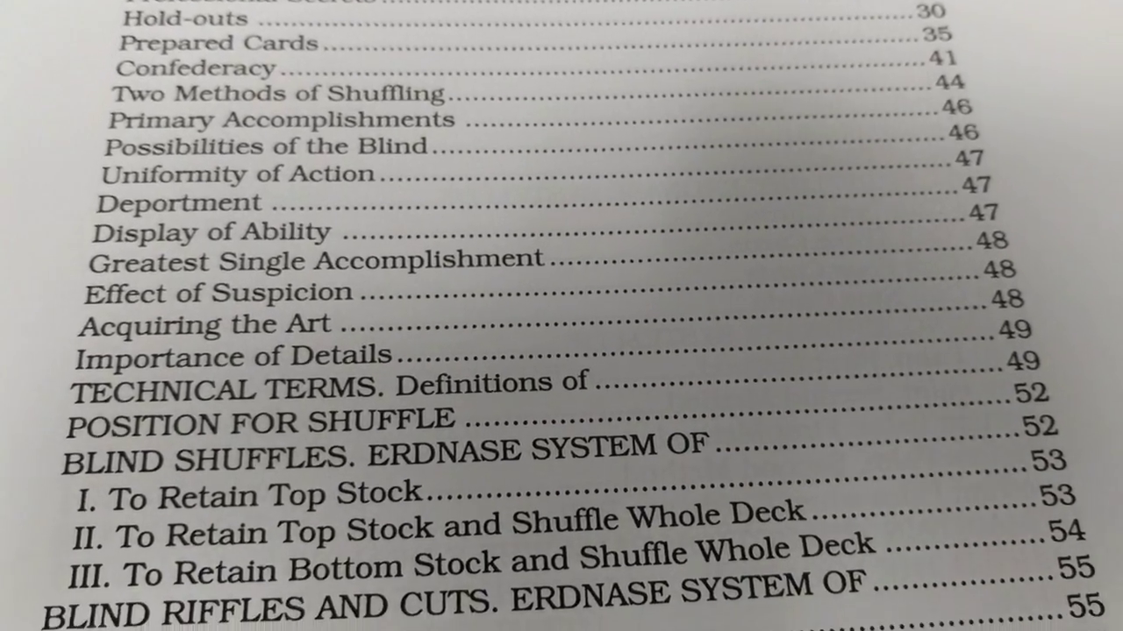